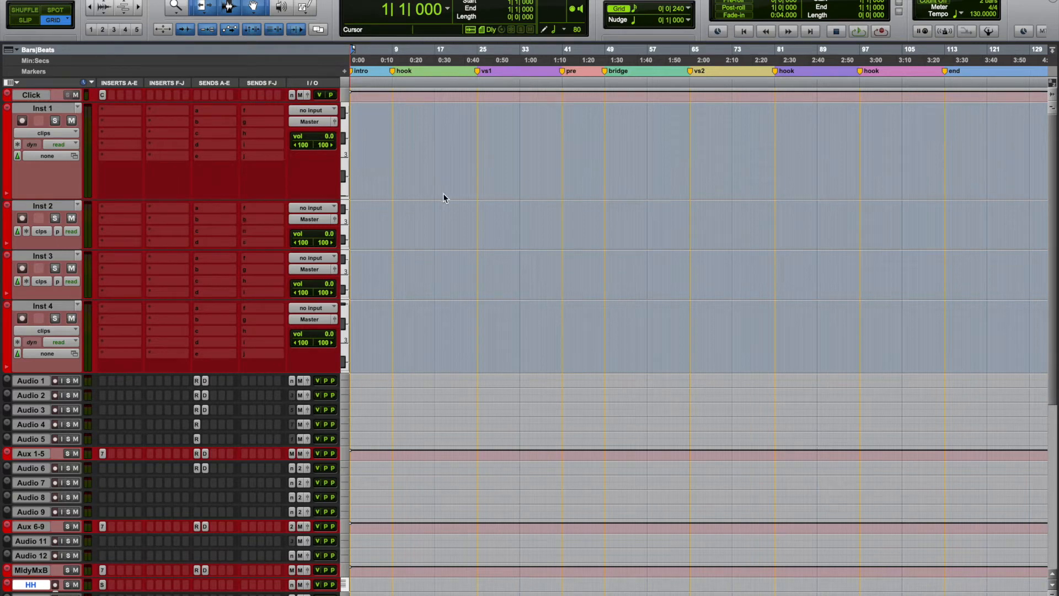
pyautogui.moveTo(113, 127)
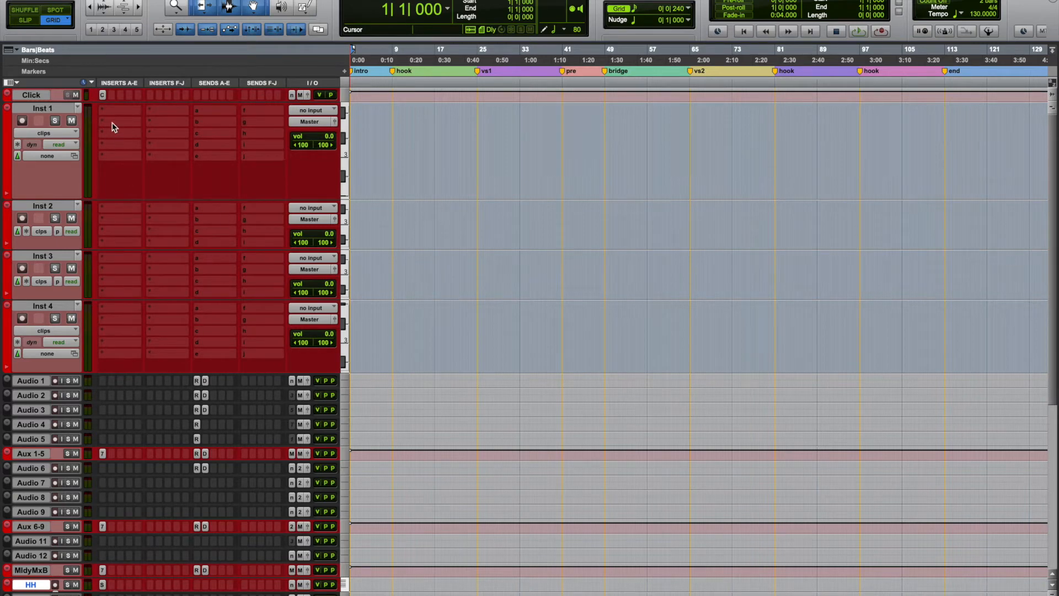
pyautogui.moveTo(182, 307)
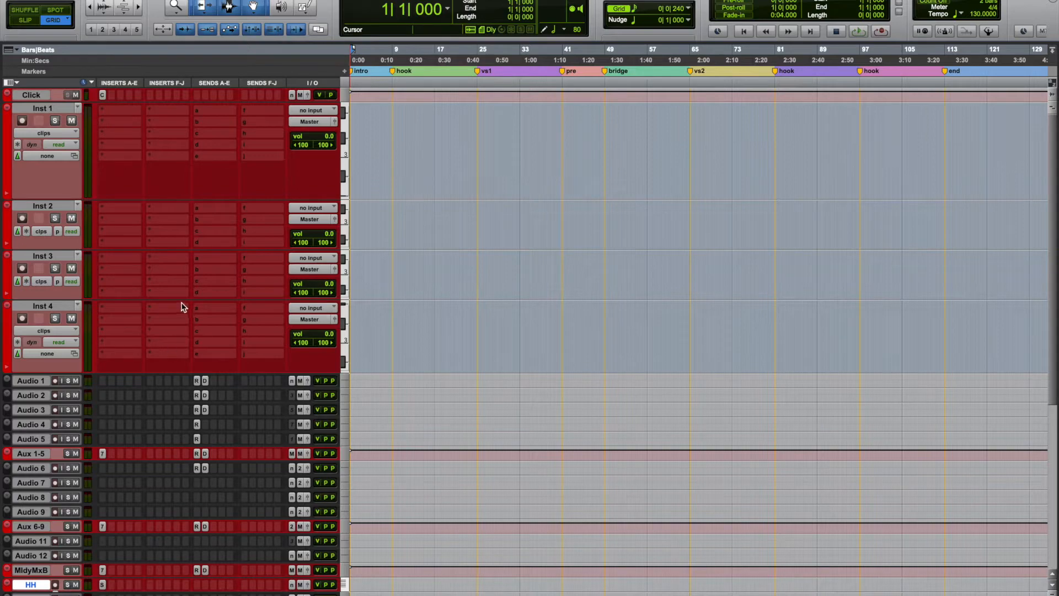
# Load Output's Arcade (stereo) instrument into Inst 1's first insert slot.
pyautogui.scroll(-3)
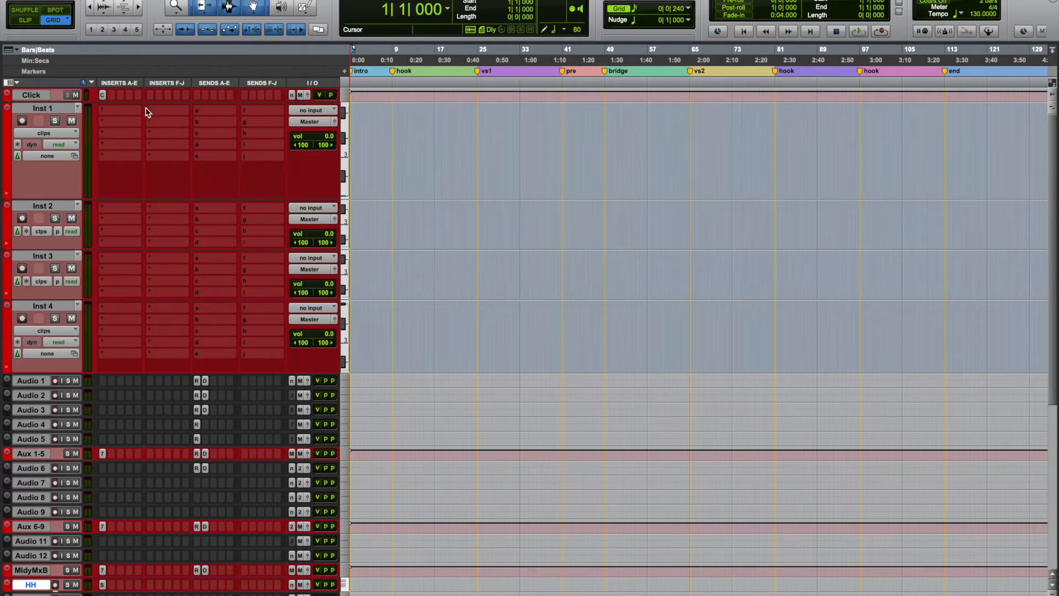
pyautogui.moveTo(105, 115)
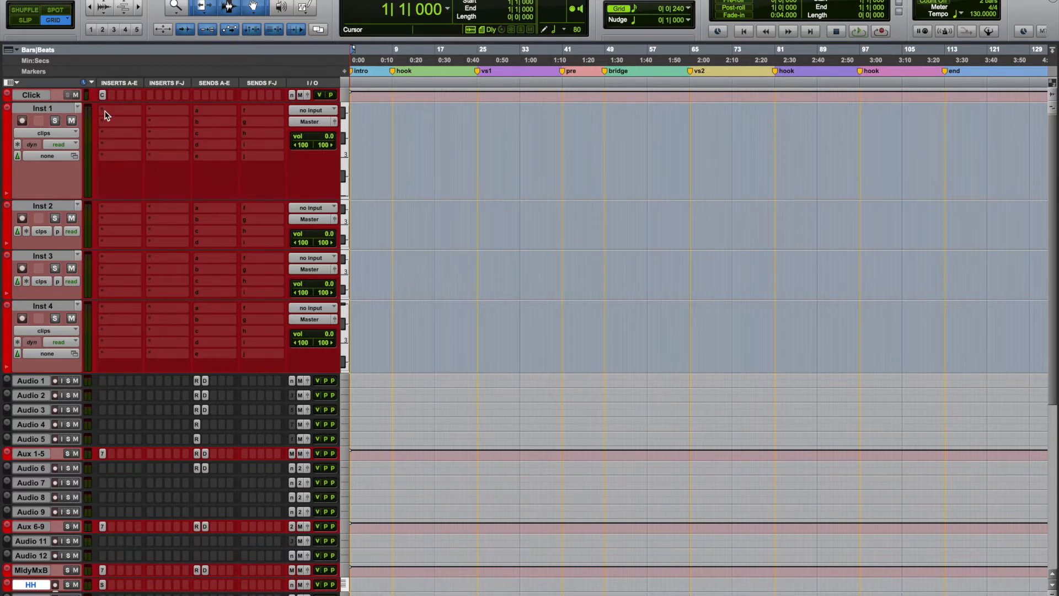
pyautogui.click(118, 94)
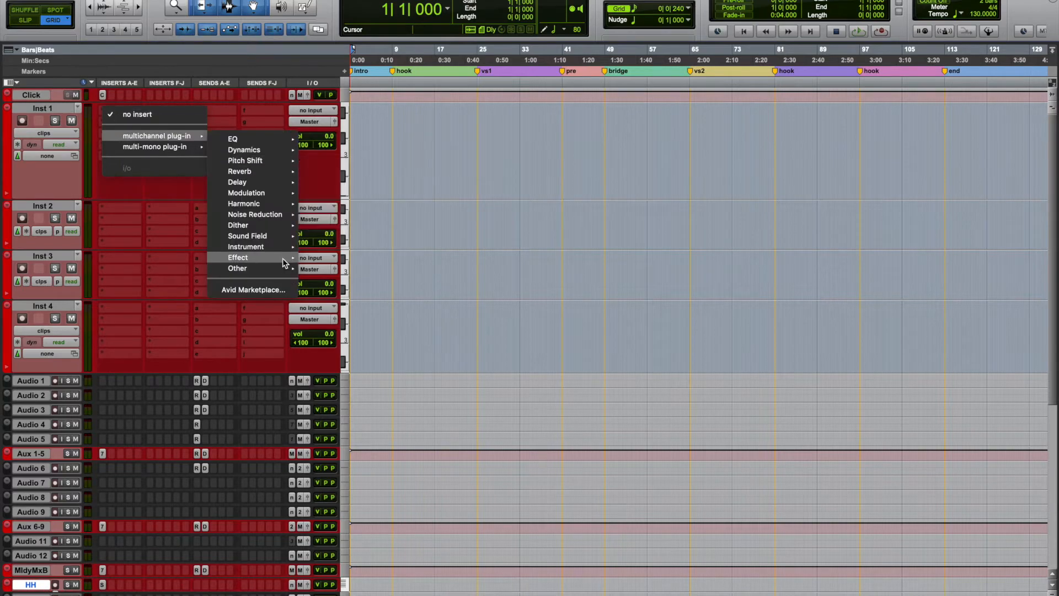
pyautogui.click(563, 216)
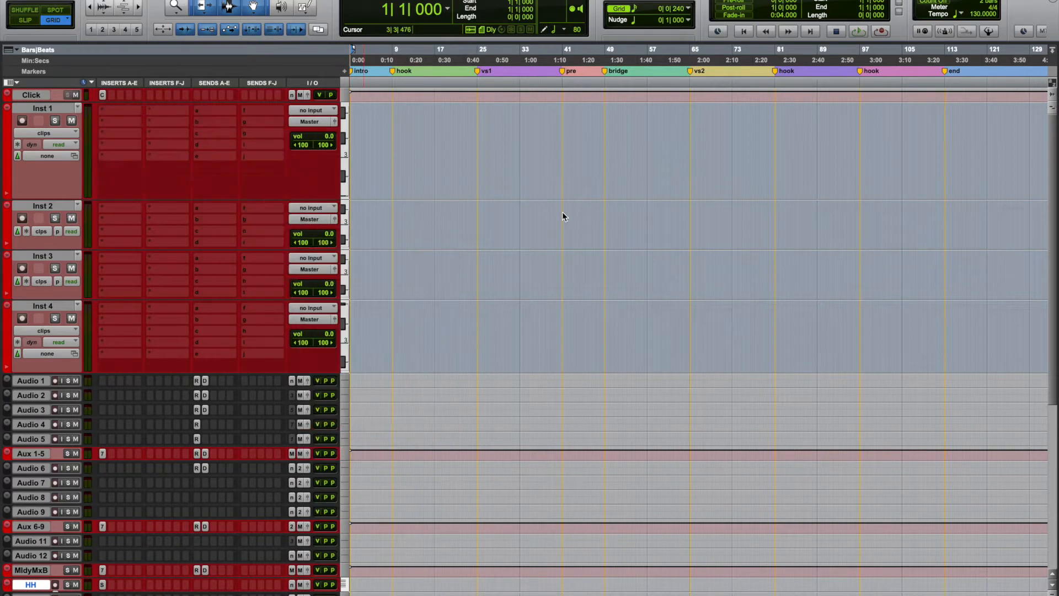
pyautogui.click(119, 111)
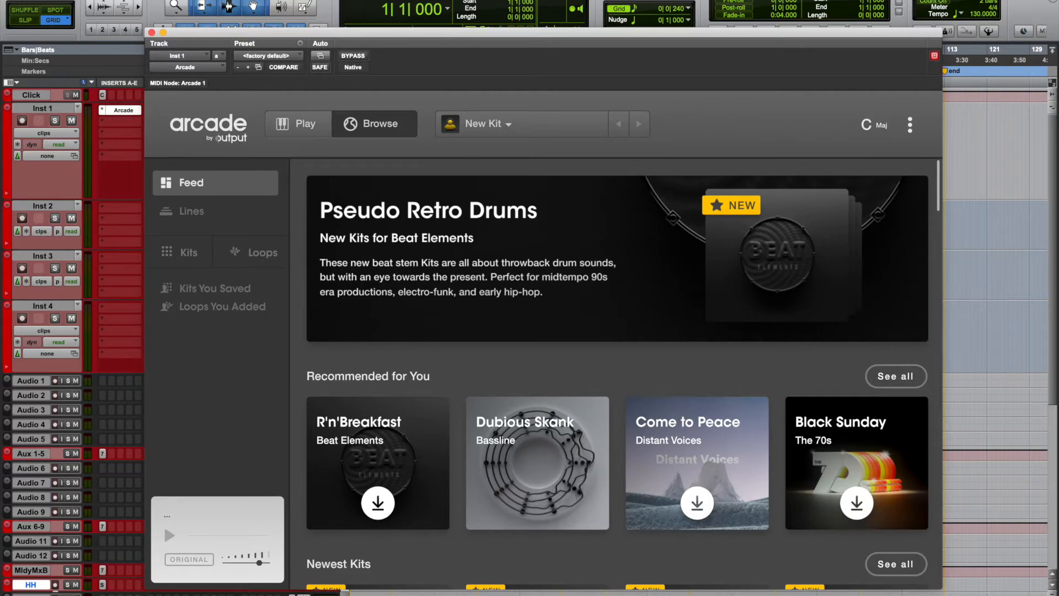
# Browse Arcade's Lines list and open the Vintage Synths line.
pyautogui.click(190, 210)
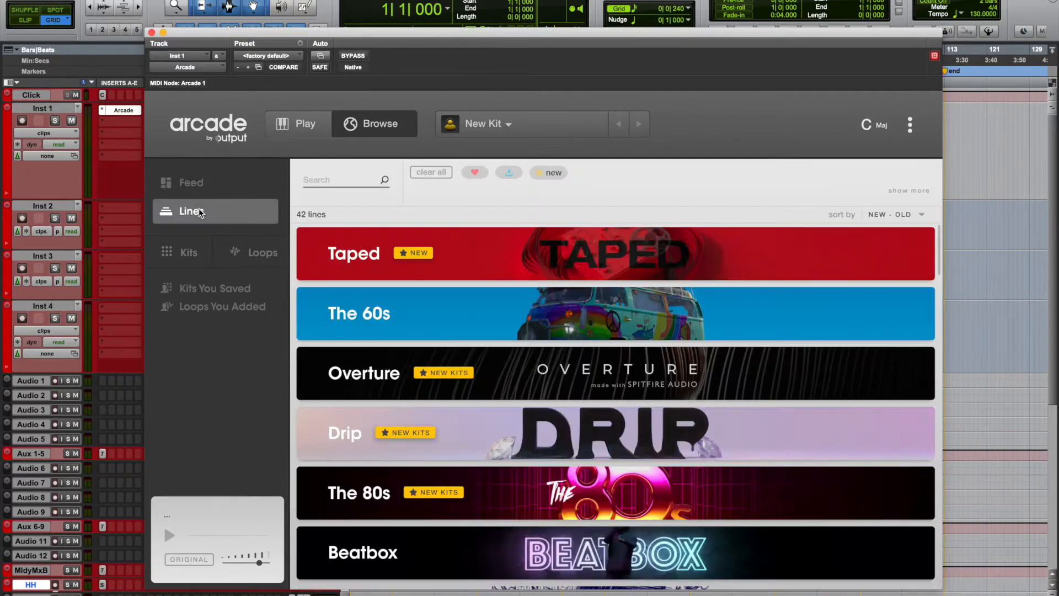
pyautogui.scroll(-3)
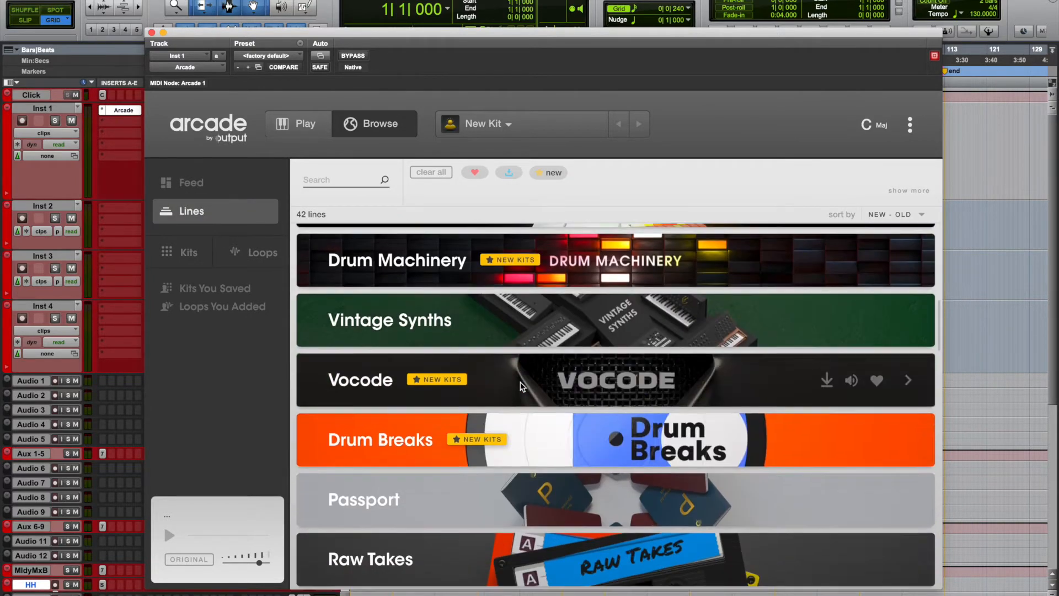
pyautogui.click(614, 320)
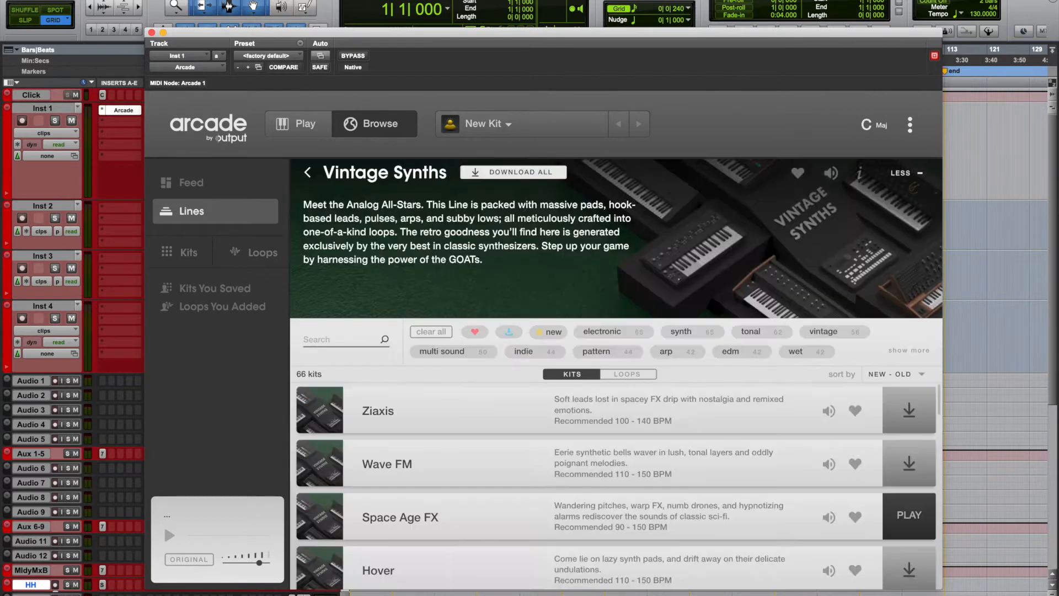
# Preview the Wave FM kit and download it.
pyautogui.scroll(-3)
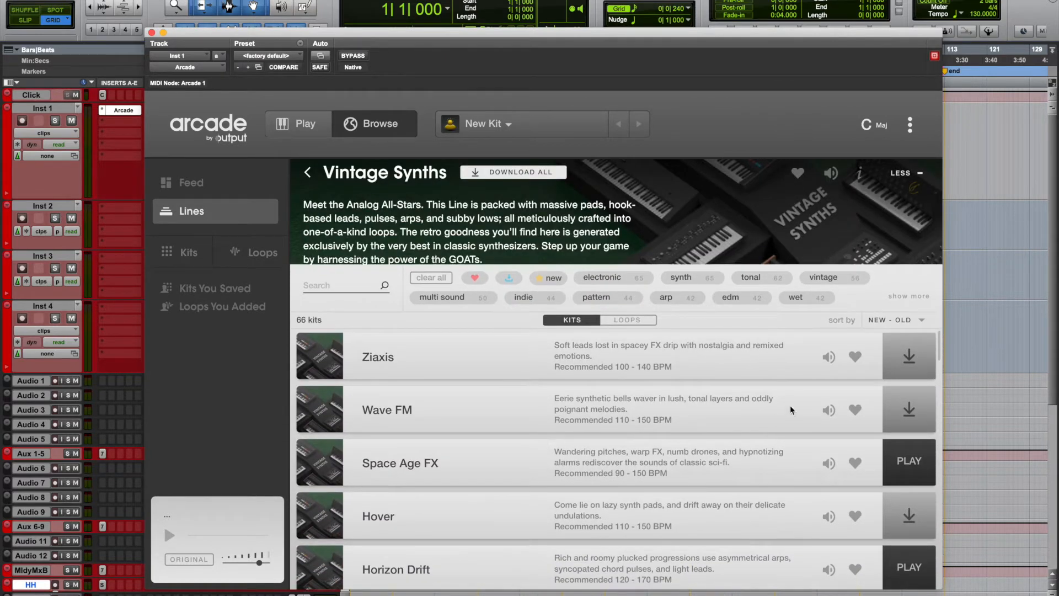
pyautogui.click(828, 411)
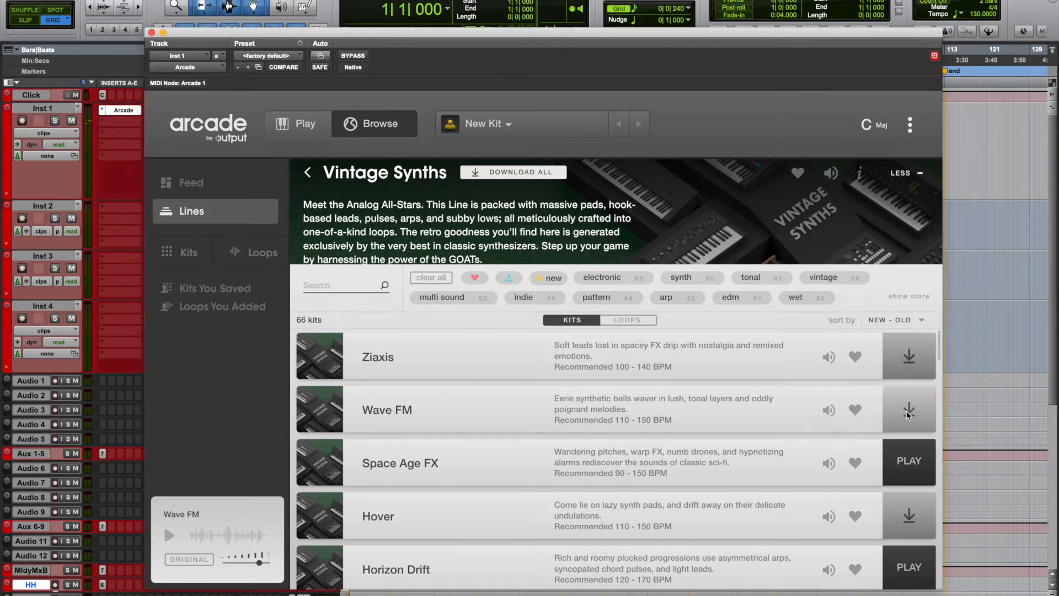
pyautogui.click(907, 411)
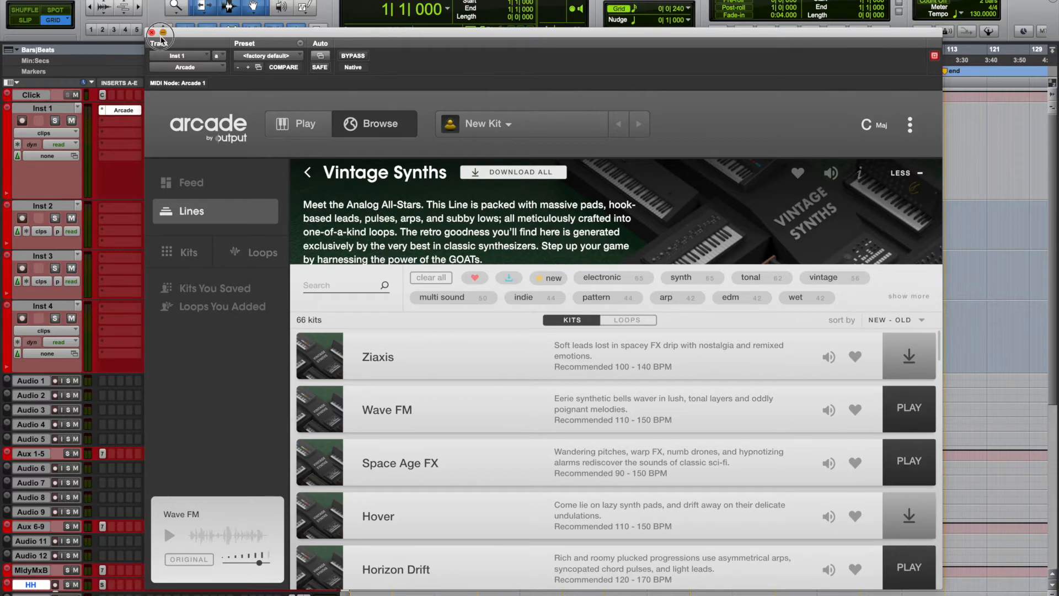
pyautogui.click(152, 33)
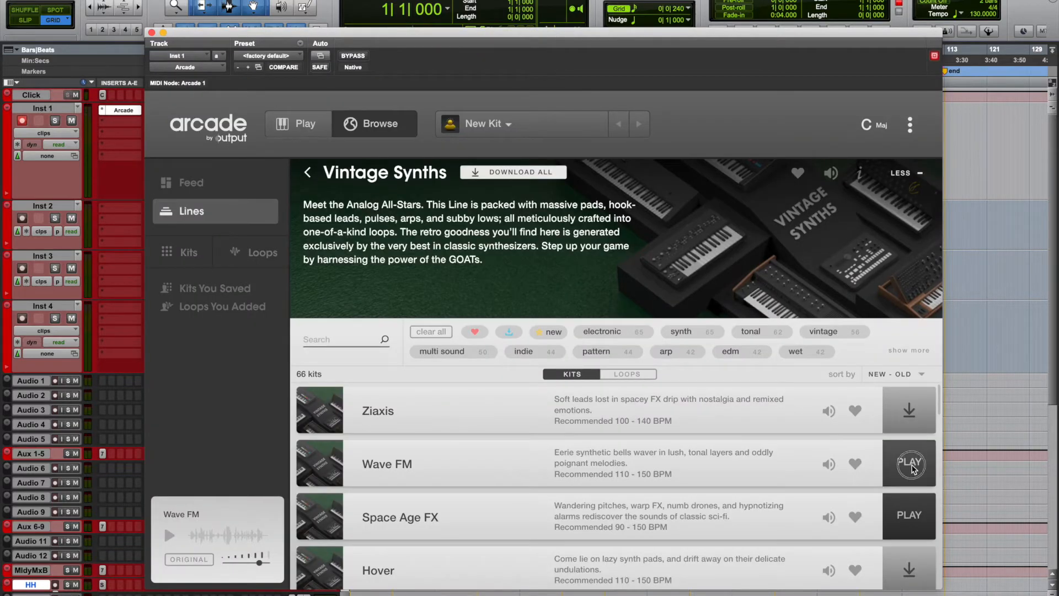
# Load the downloaded Wave FM kit into Arcade for playing.
pyautogui.click(909, 464)
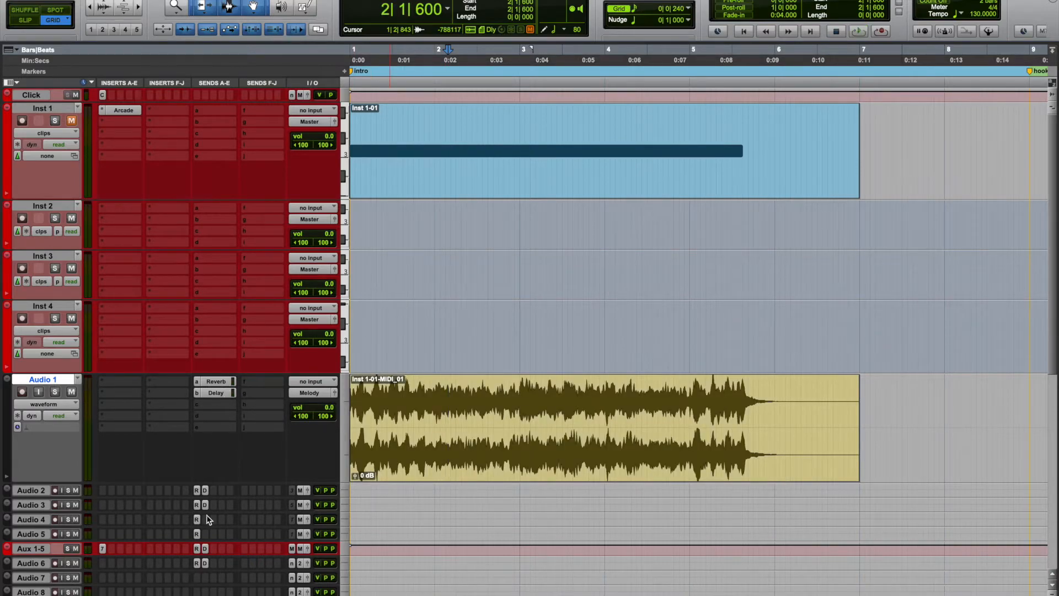
pyautogui.scroll(-3)
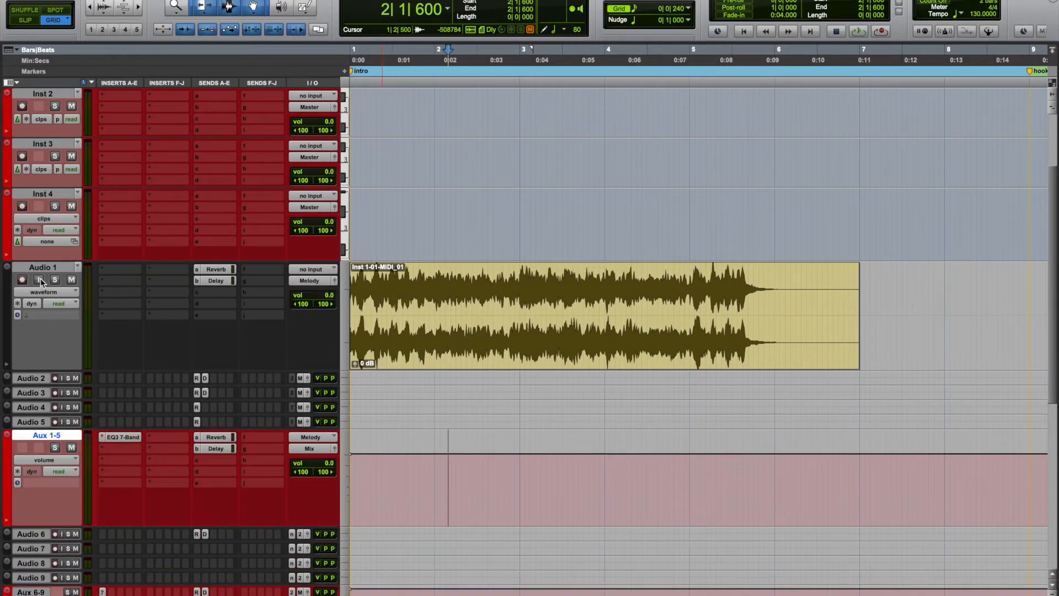
pyautogui.click(31, 393)
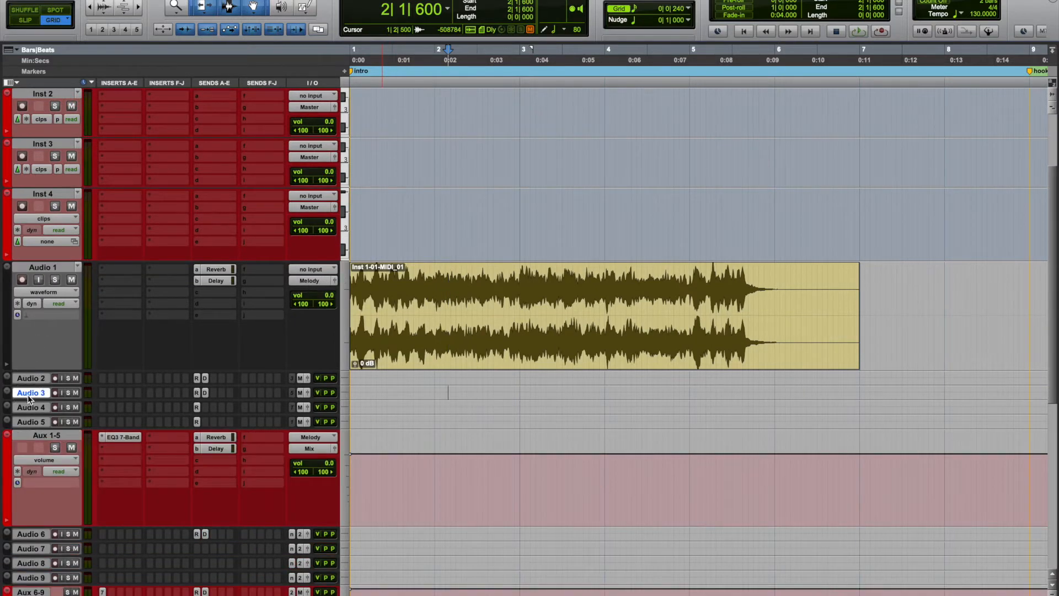
pyautogui.click(31, 421)
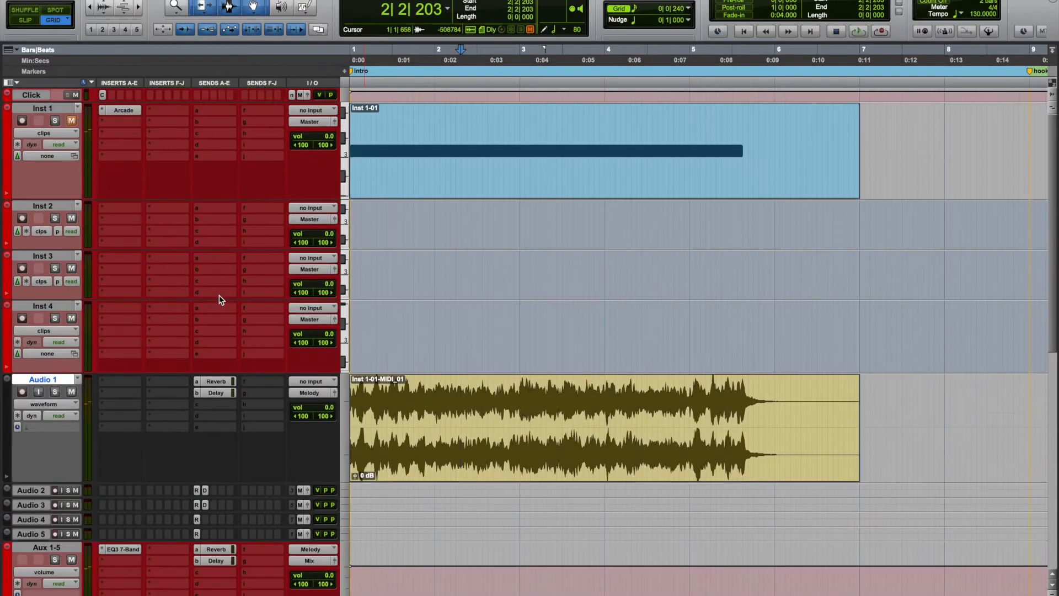
pyautogui.moveTo(120, 134)
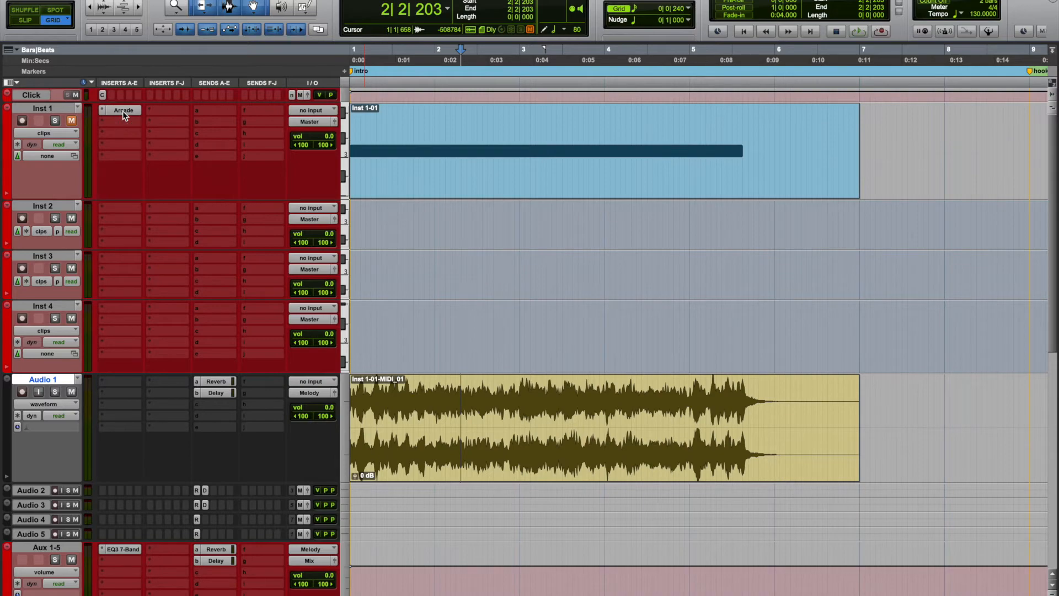
# Bring up the Arcade instrument from Inst 1's insert.
pyautogui.click(125, 111)
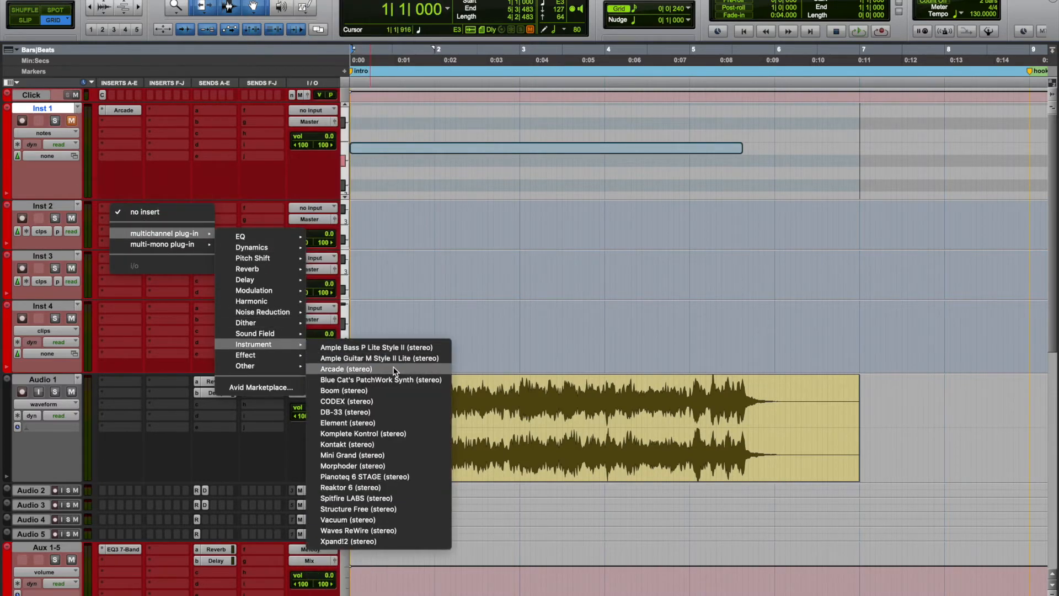
# Add Arcade to Inst 2, browse its Lines and download the Hover kit.
pyautogui.click(346, 368)
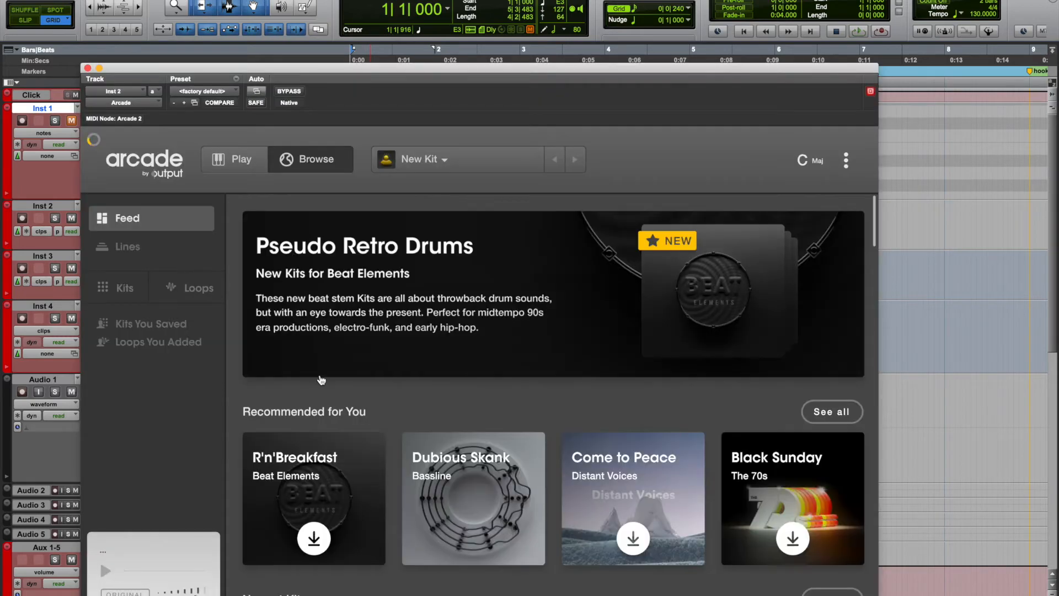
pyautogui.click(127, 246)
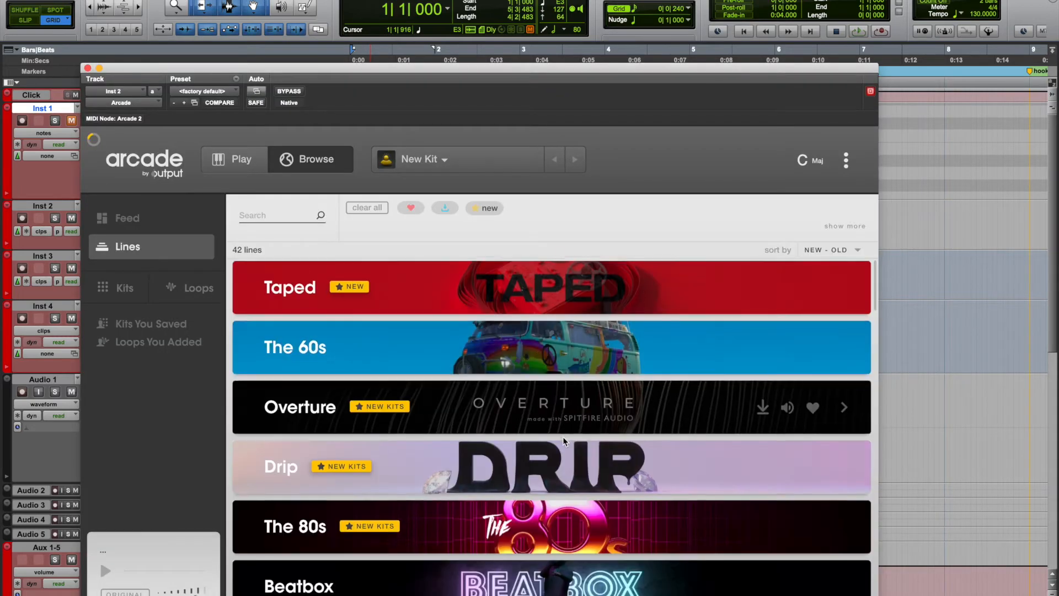
pyautogui.scroll(-3)
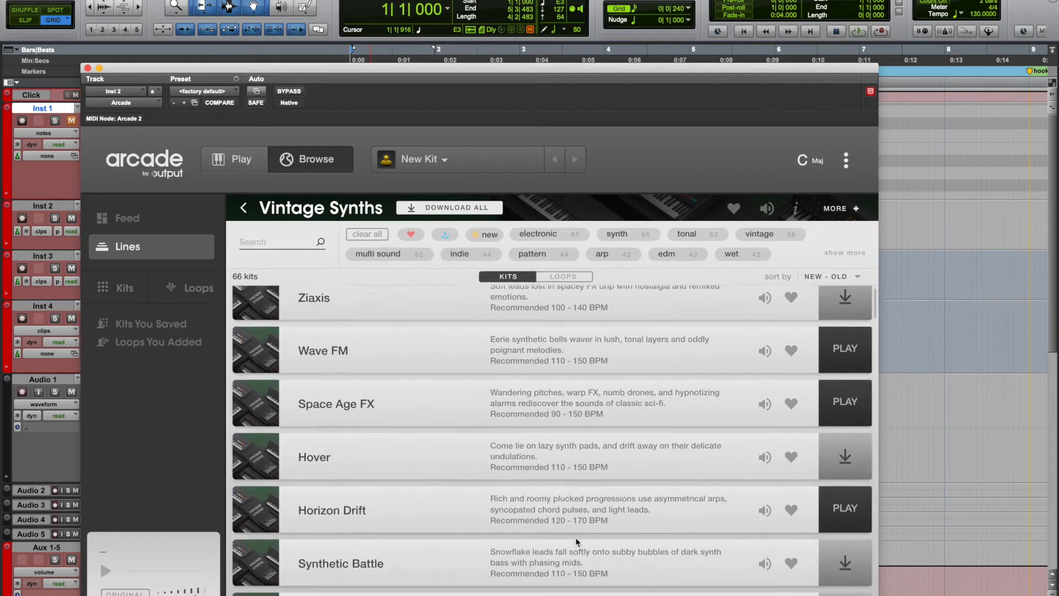
pyautogui.scroll(-3)
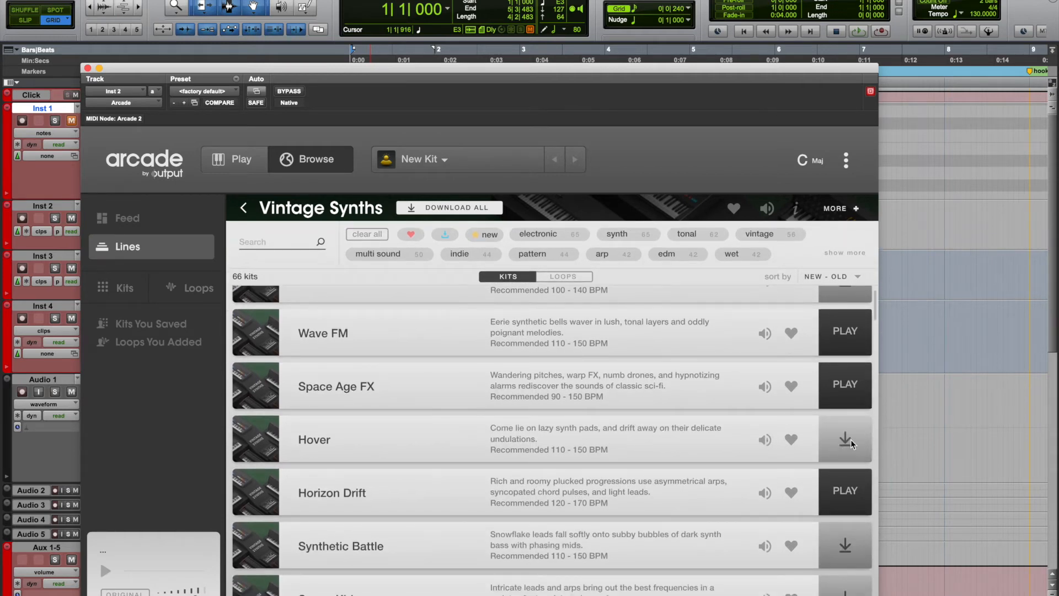
pyautogui.click(844, 438)
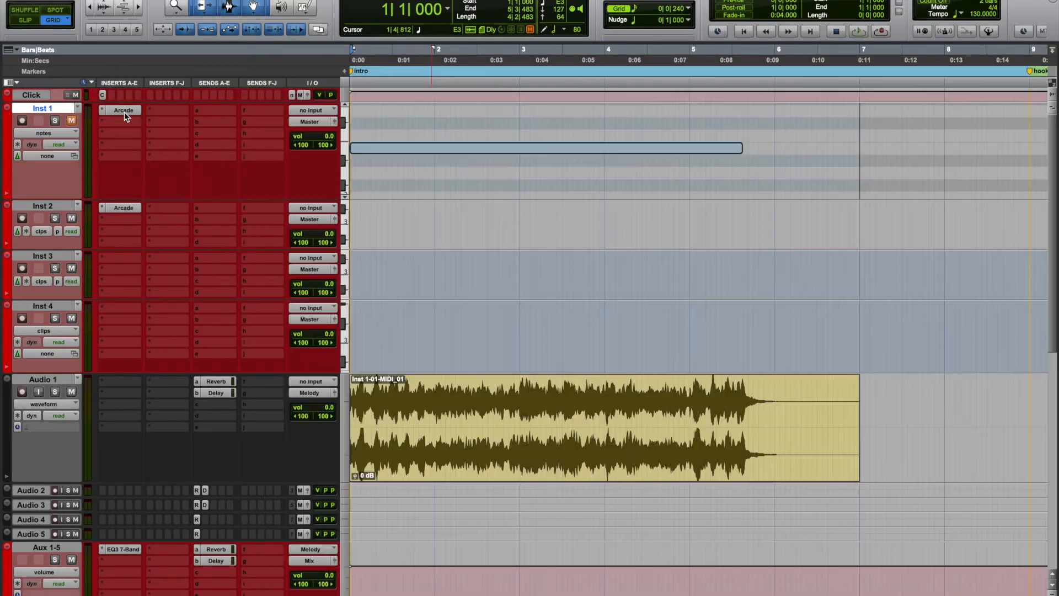
# Reopen Inst 2's Arcade, scroll the Vintage Synths kits and load Ambivalence.
pyautogui.click(124, 110)
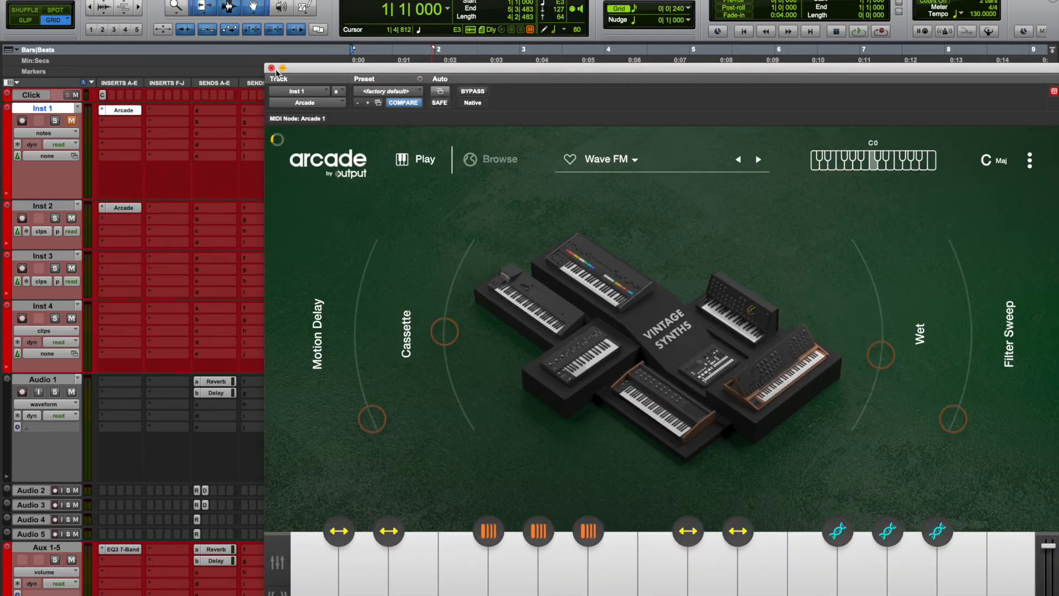
pyautogui.click(271, 67)
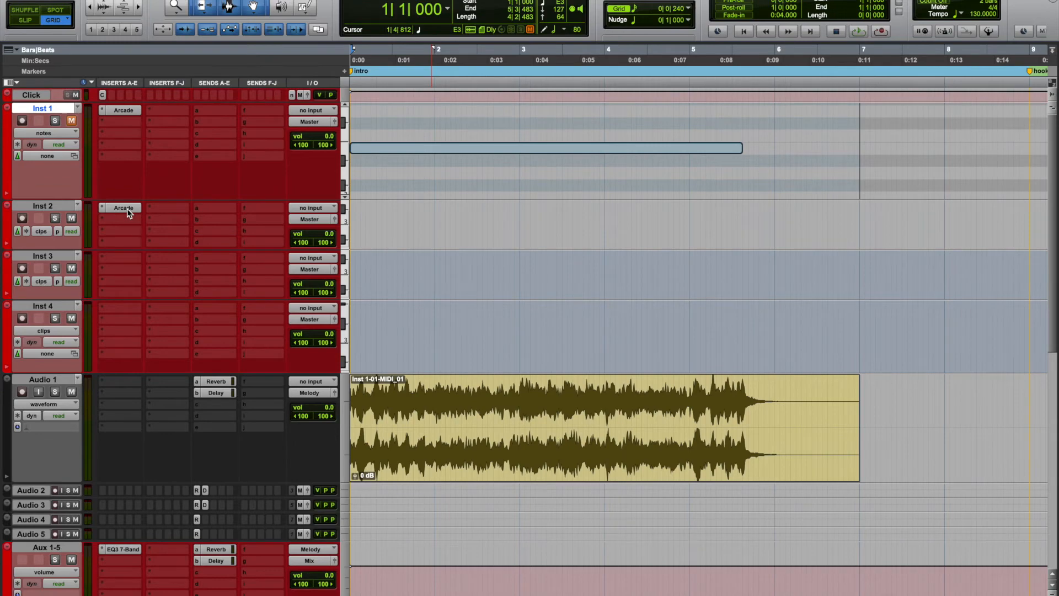
pyautogui.click(124, 207)
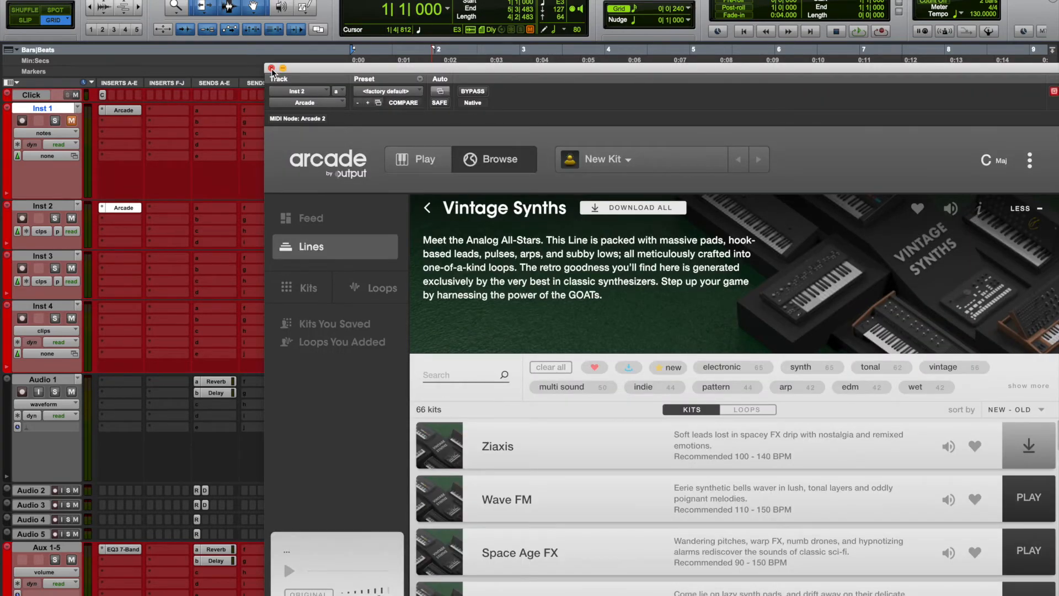
pyautogui.scroll(-3)
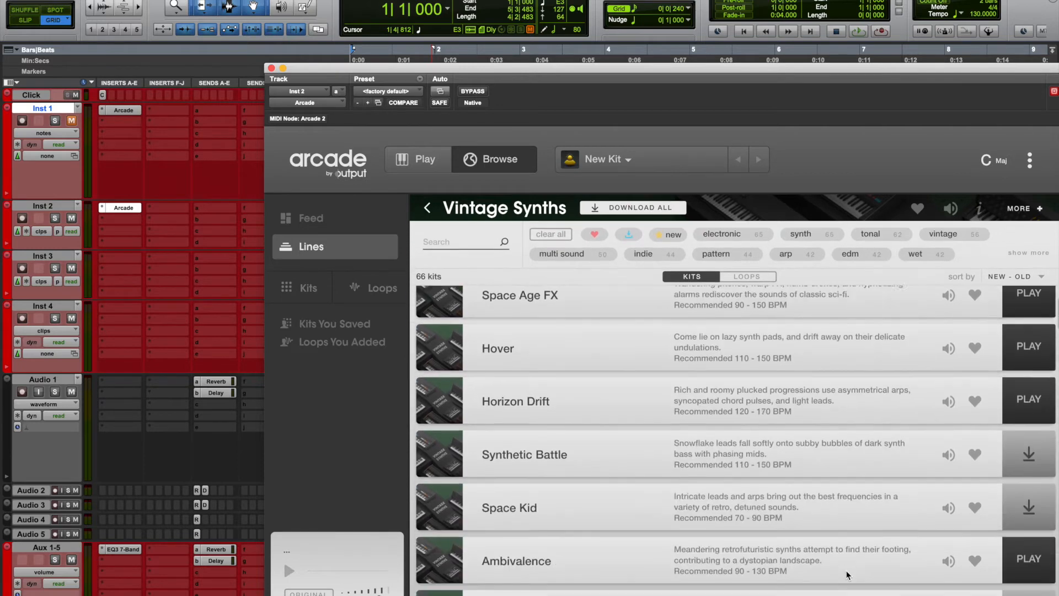
pyautogui.scroll(-3)
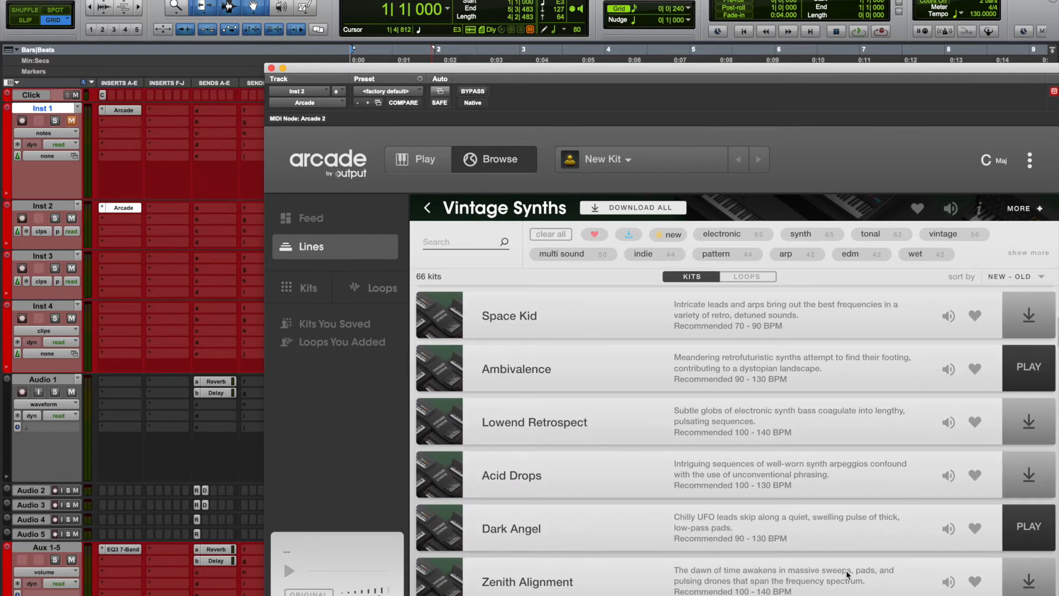
pyautogui.scroll(-3)
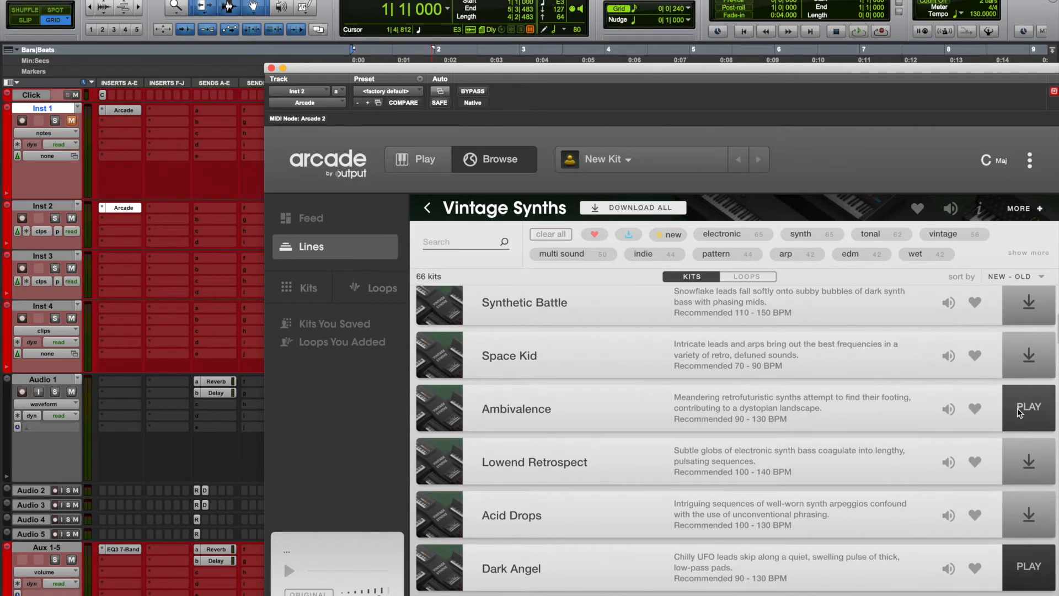
pyautogui.click(1027, 406)
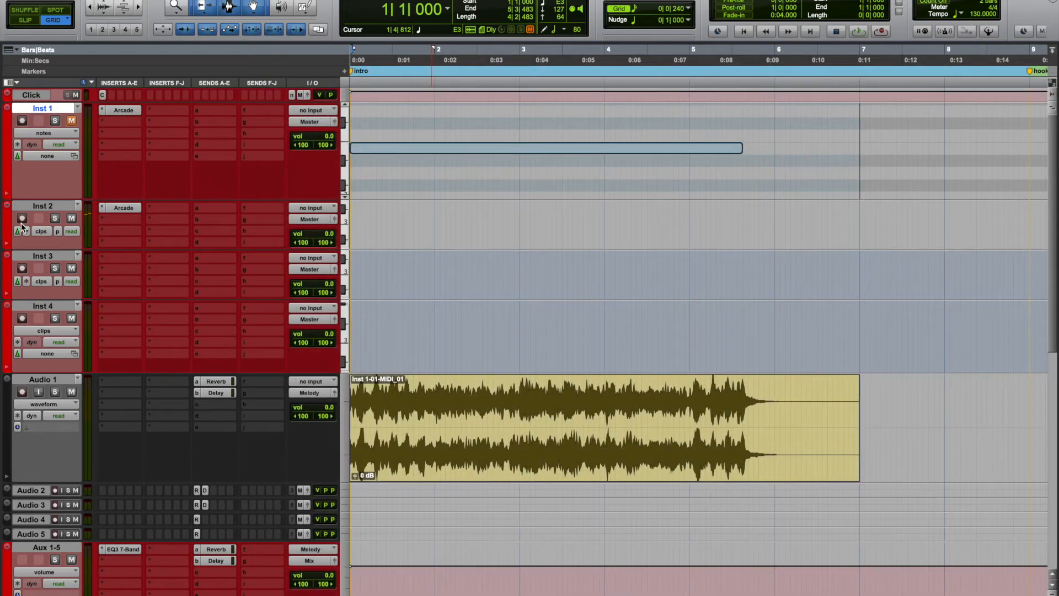
# Arm Inst 2 for recording and bring its Arcade window back up to check the kit.
pyautogui.click(22, 217)
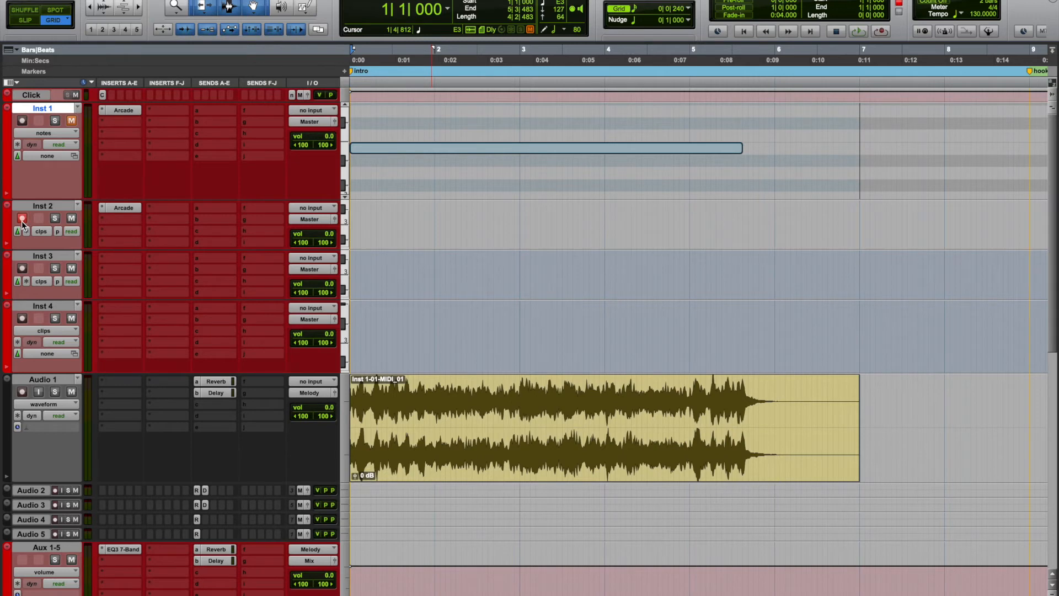
pyautogui.moveTo(570, 321)
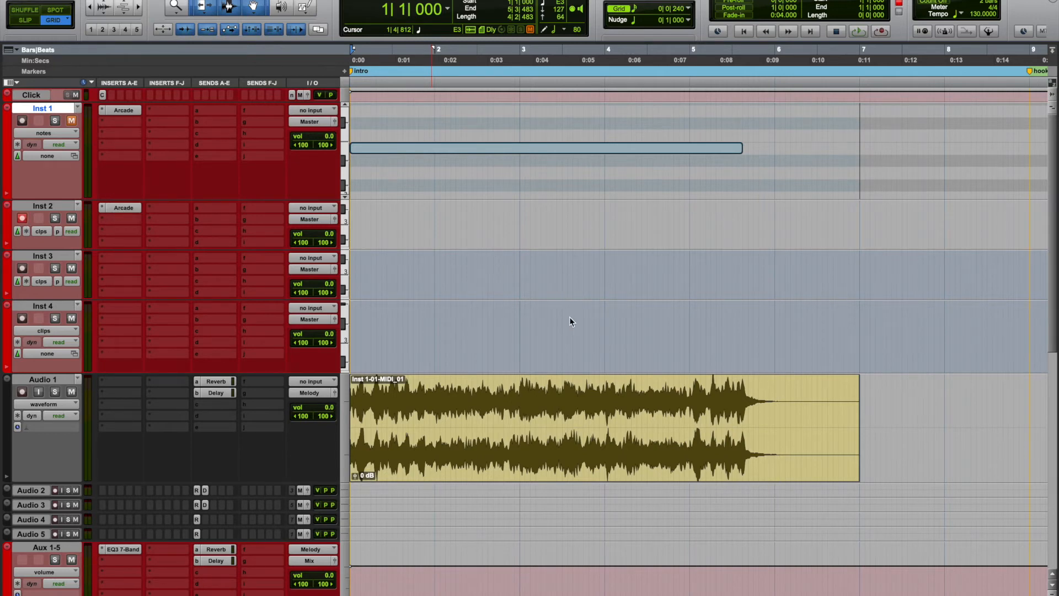
pyautogui.click(123, 207)
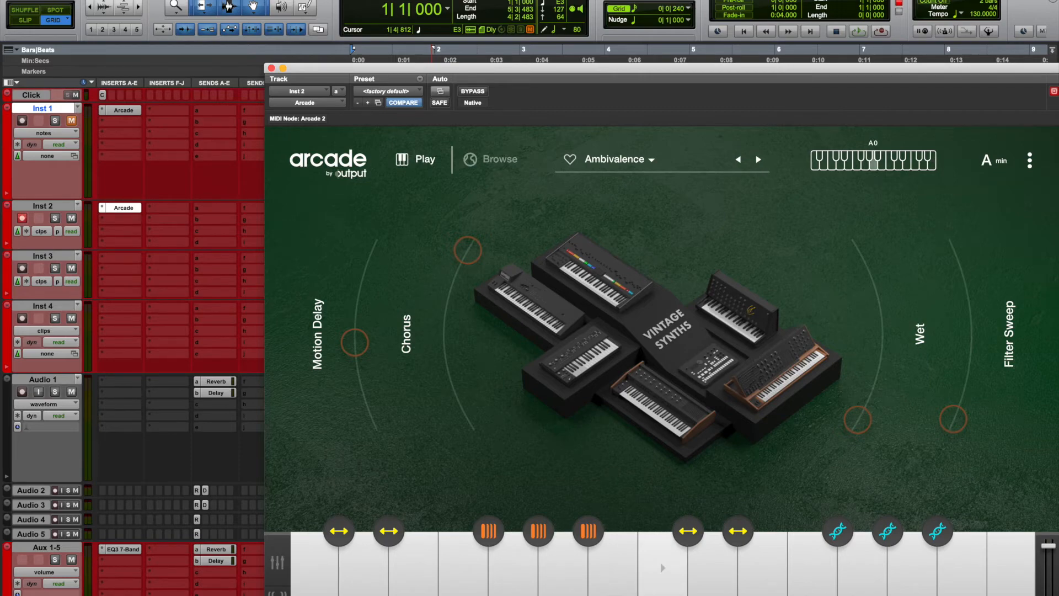
pyautogui.moveTo(381, 239)
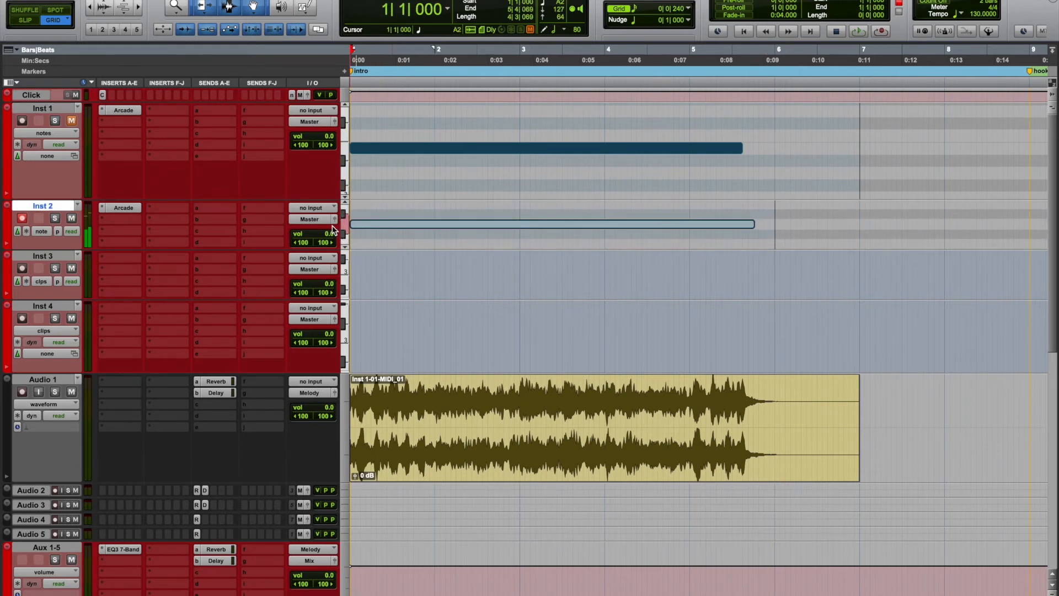
# Route Inst 2 into Audio 2 so its melody can be recorded as audio.
pyautogui.click(42, 230)
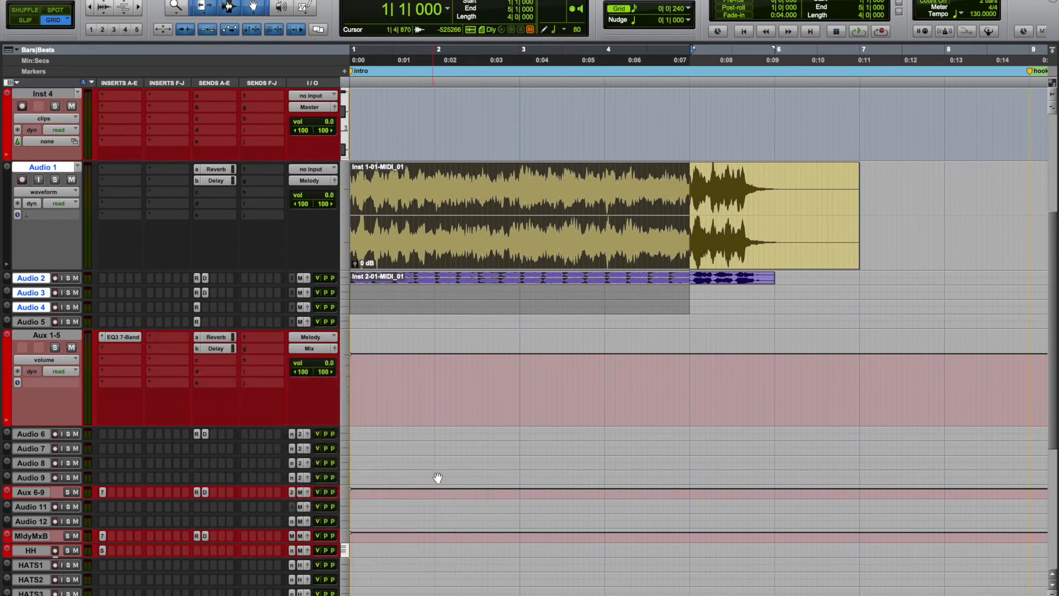
pyautogui.click(413, 191)
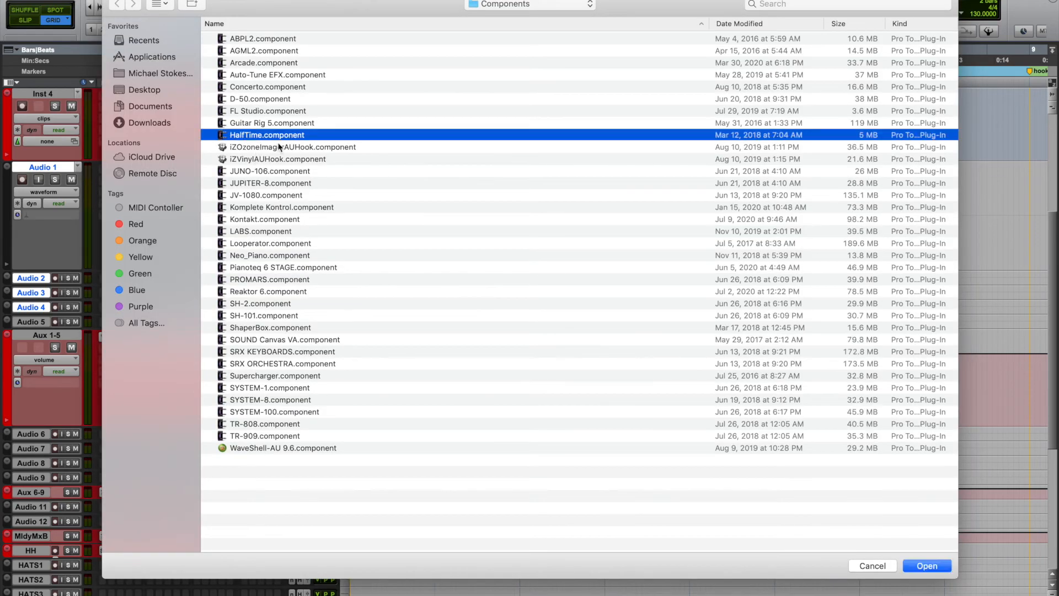
pyautogui.click(926, 565)
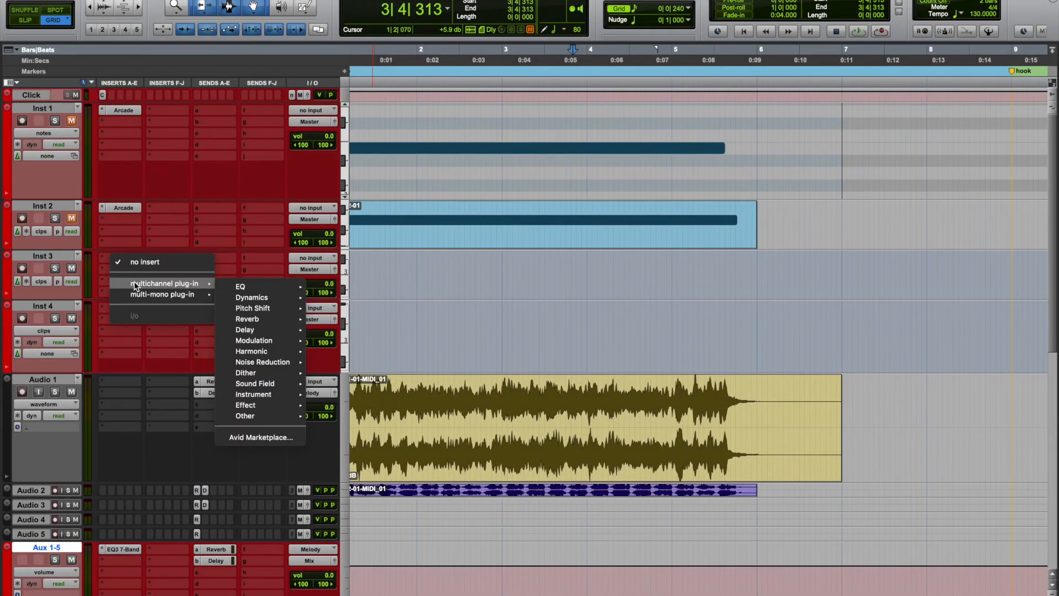
pyautogui.moveTo(263, 361)
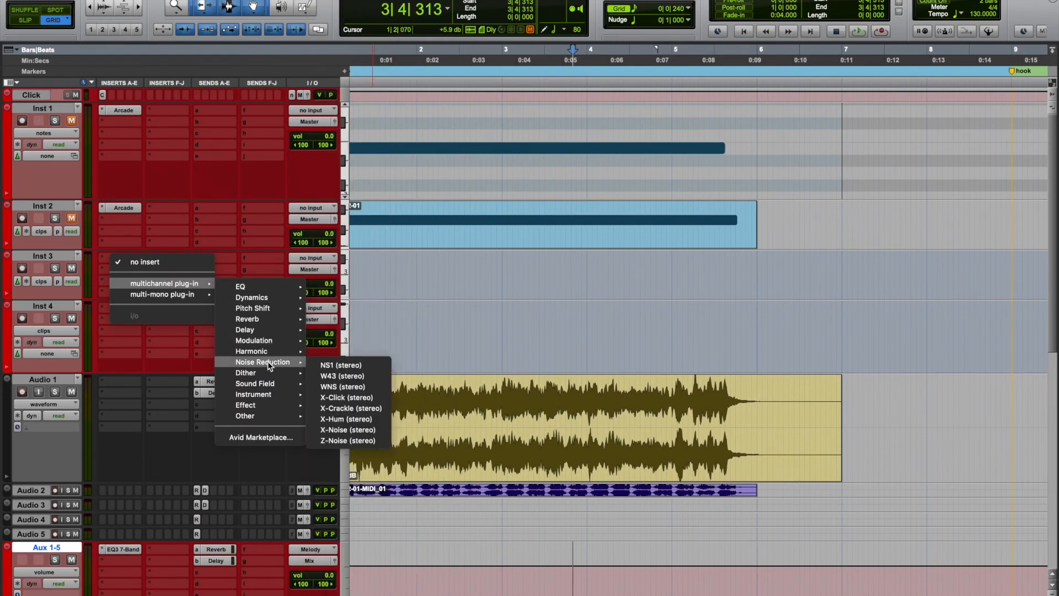
pyautogui.moveTo(255, 394)
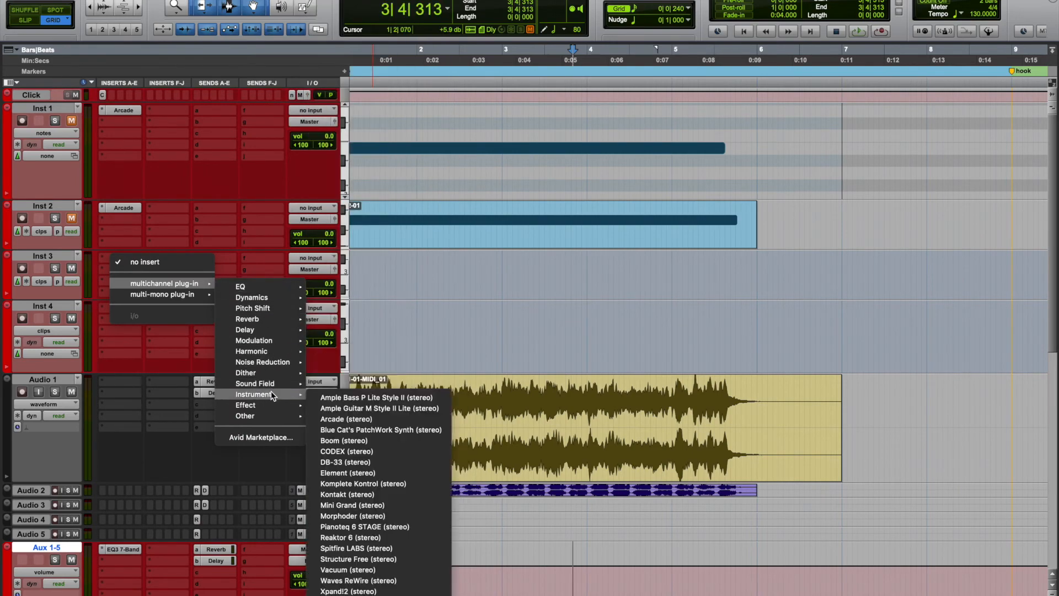
pyautogui.moveTo(387, 408)
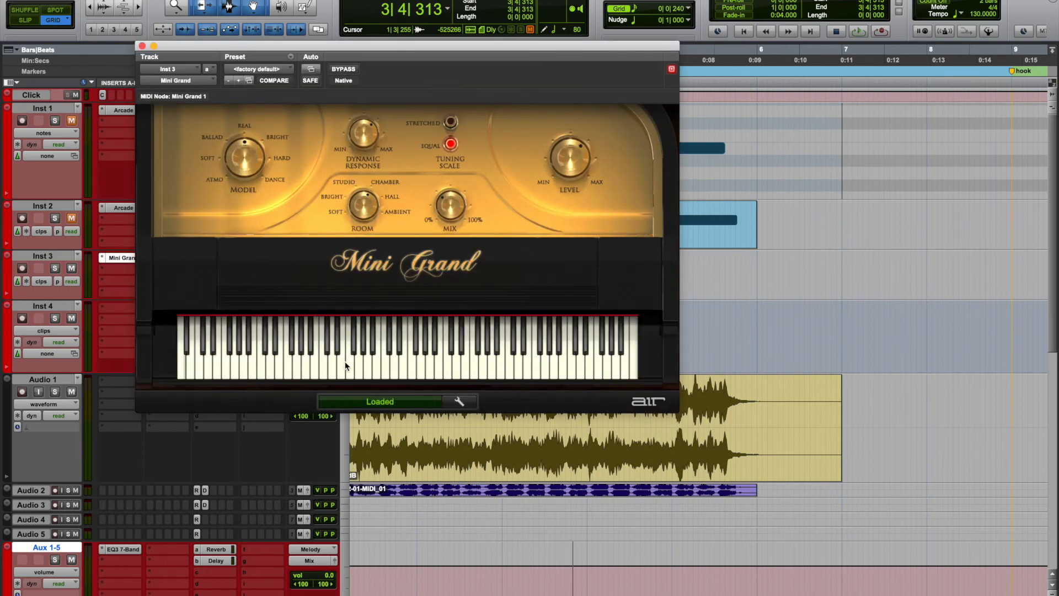
# Audition test notes on the Mini Grand piano keyboard for Inst 3.
pyautogui.click(366, 365)
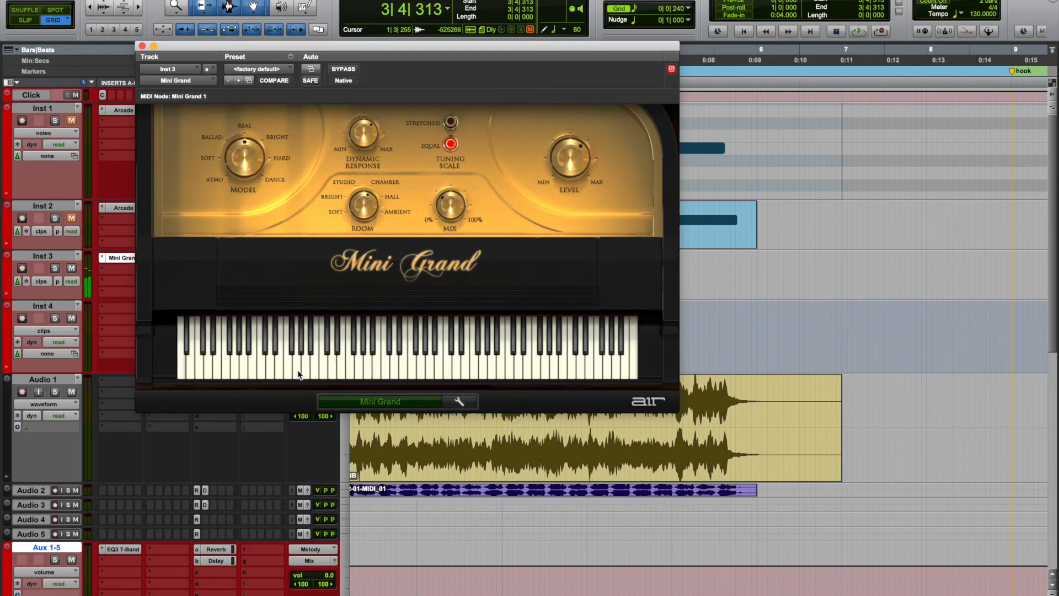
pyautogui.click(142, 46)
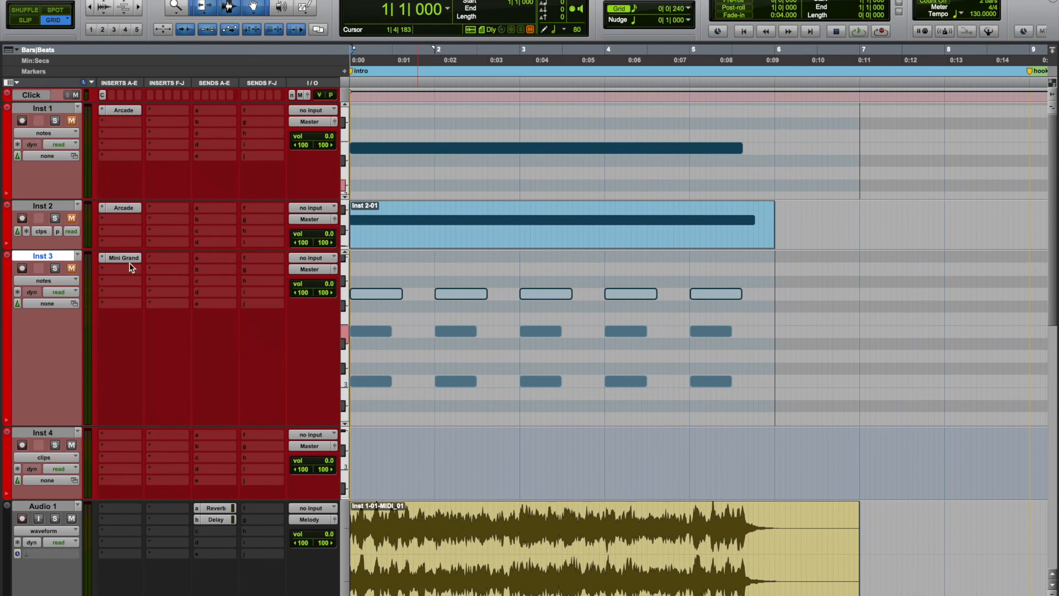
pyautogui.moveTo(140, 217)
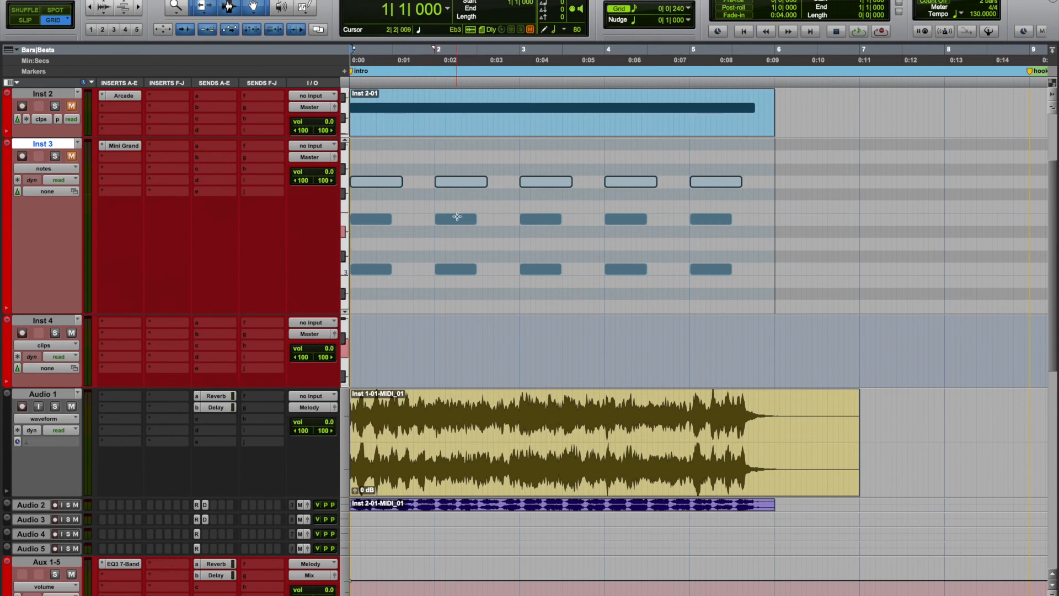
# Scroll down to the drum tracks and bring up Structure Free on the KICK track.
pyautogui.click(423, 442)
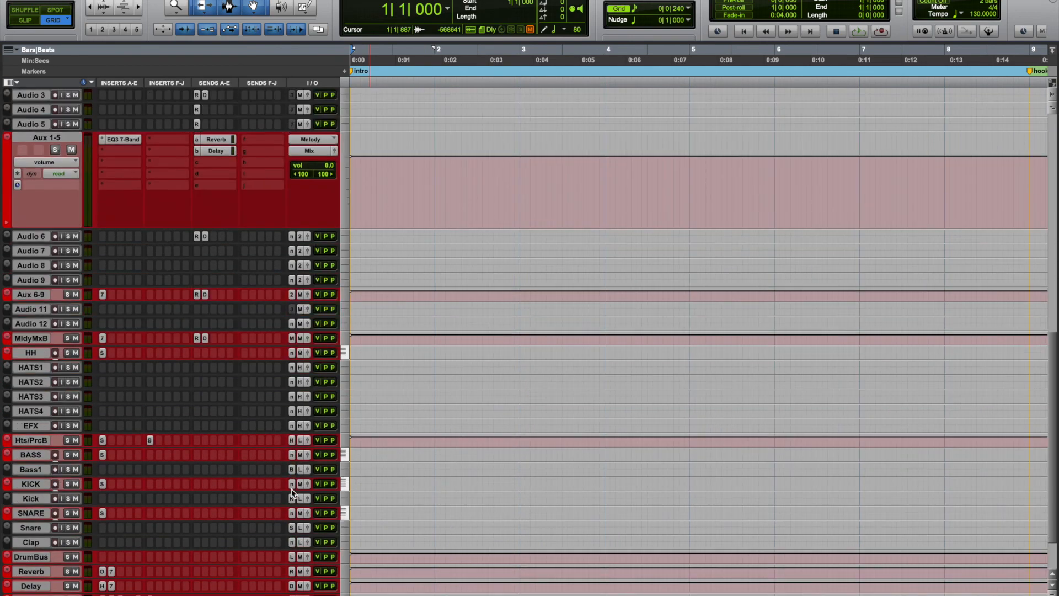
pyautogui.scroll(-3)
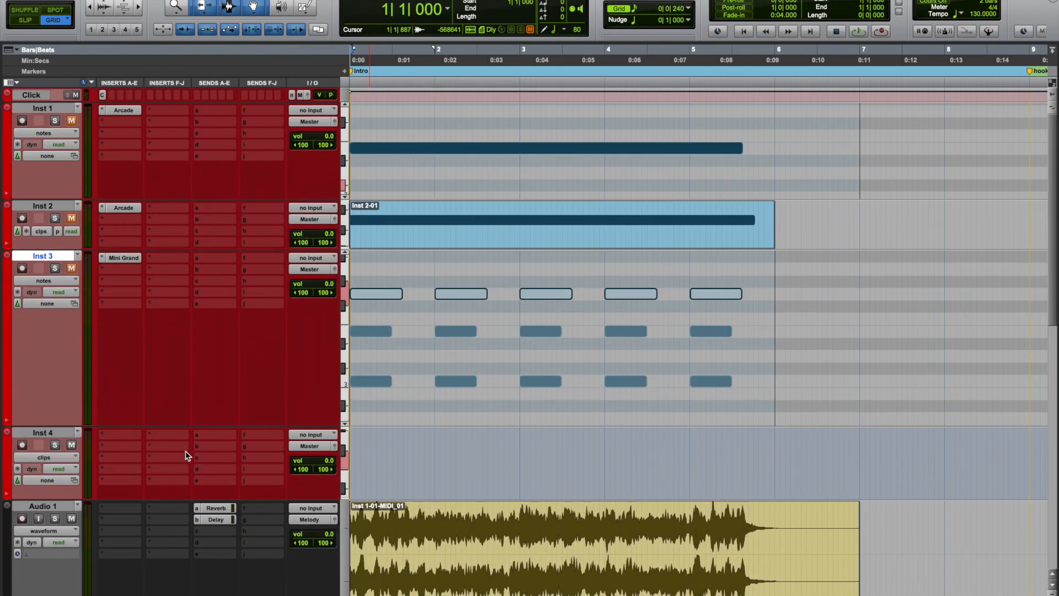
pyautogui.scroll(-3)
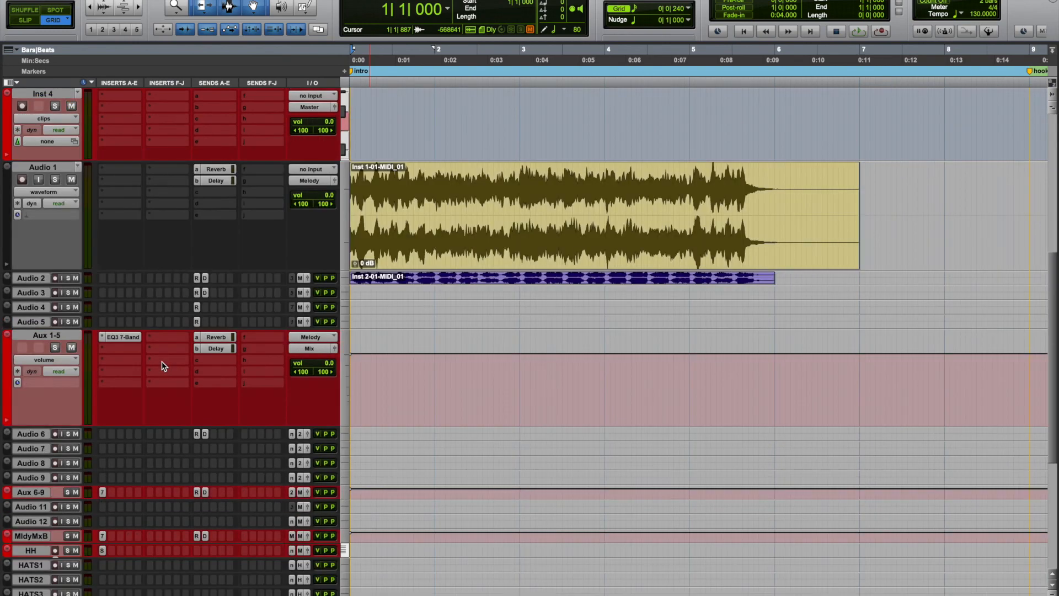
pyautogui.moveTo(167, 463)
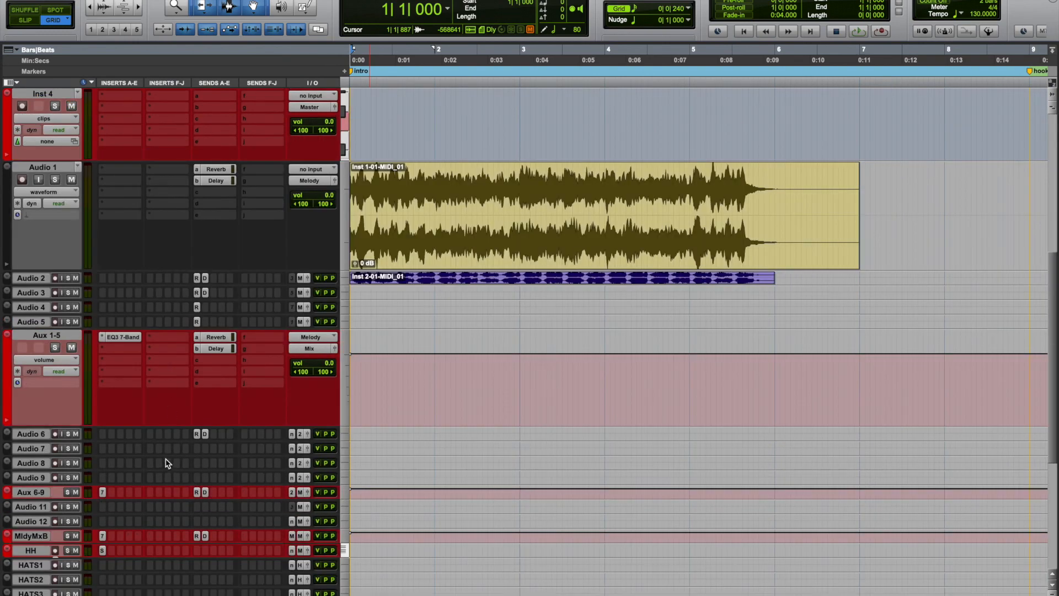
pyautogui.scroll(-3)
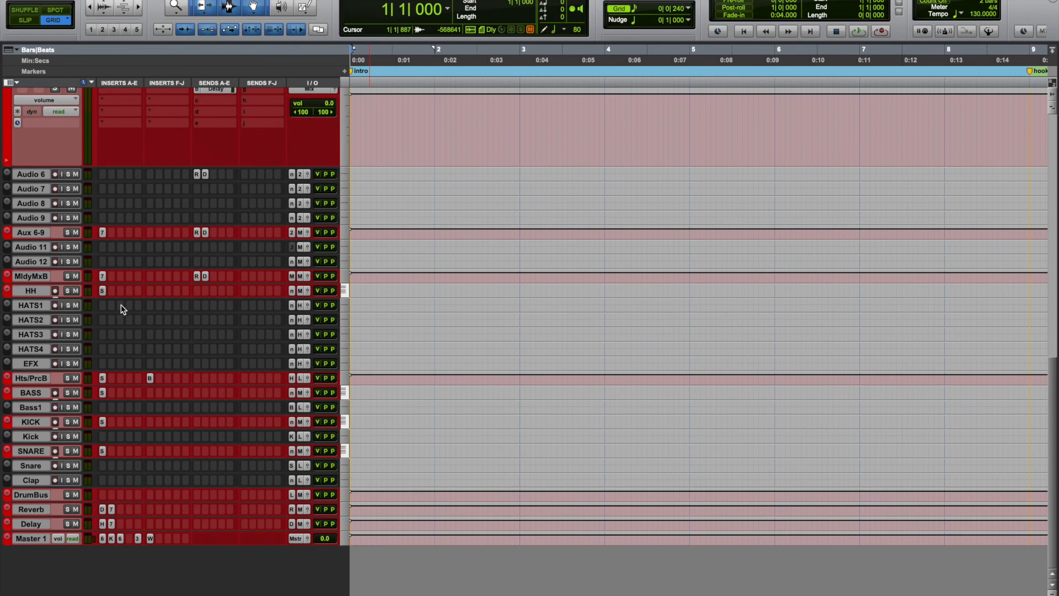
pyautogui.moveTo(229, 441)
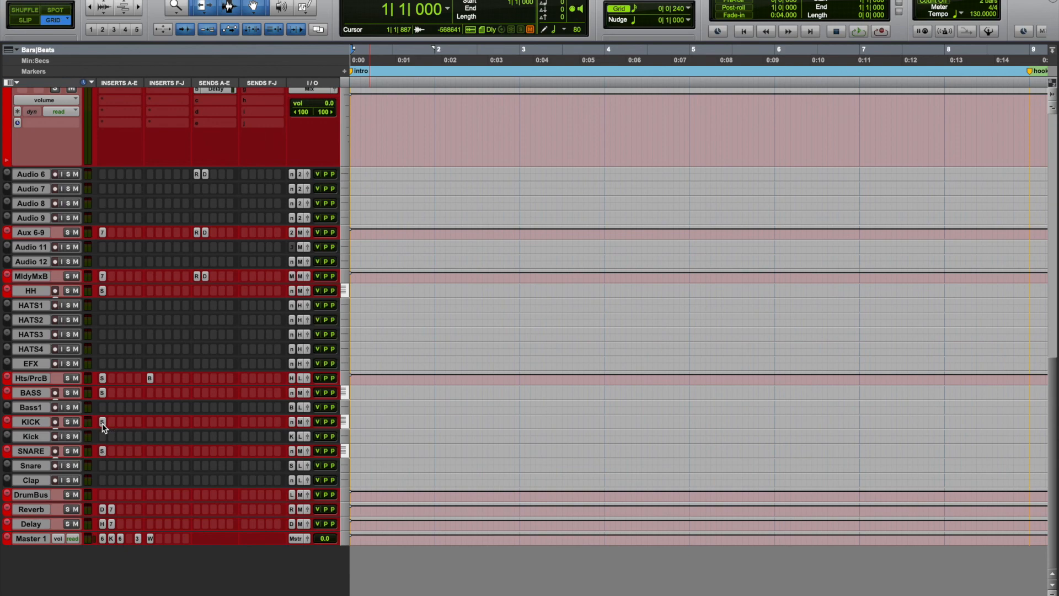
pyautogui.click(102, 421)
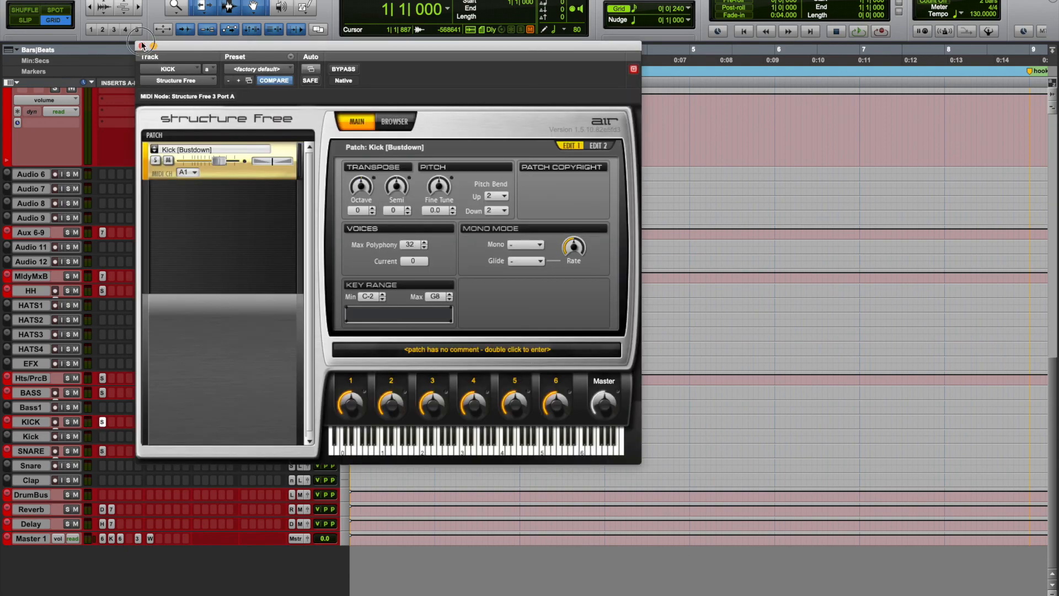